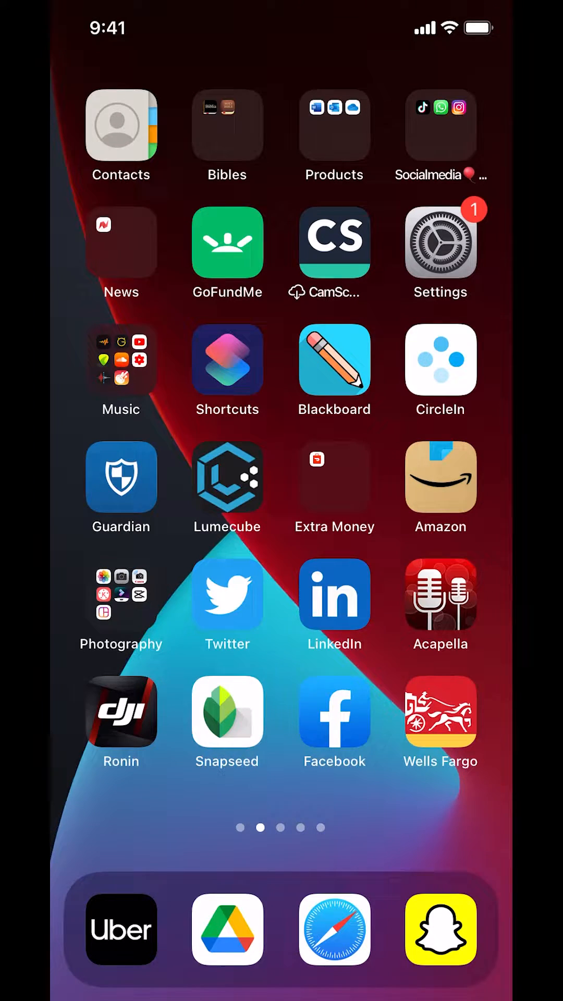
- Launch Snapchat from the dock icon on the iOS Home Screen
{"action": "left_click", "coordinate": [443, 932]}
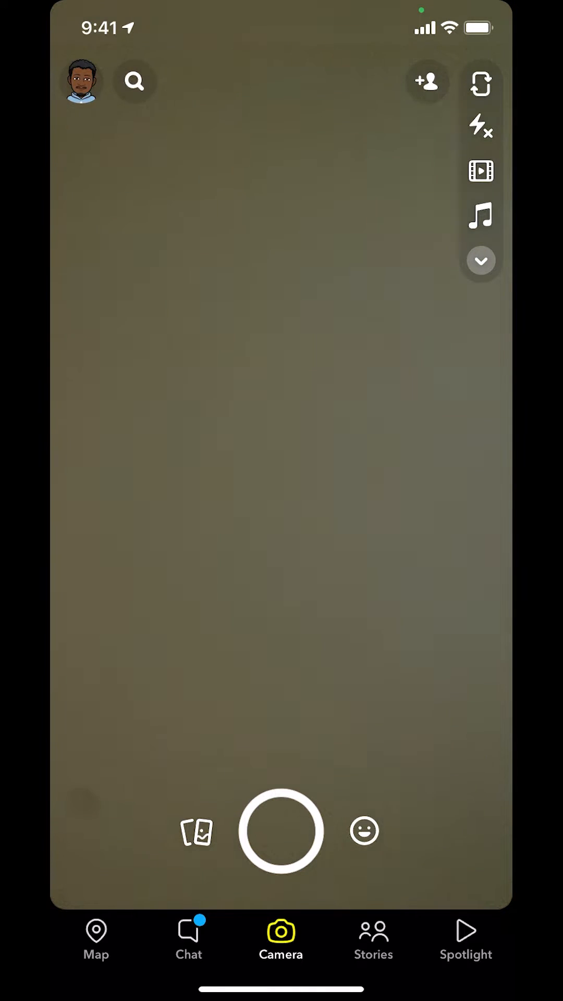
- Open the profile page from the Bitmoji avatar on the camera screen
{"action": "left_click", "coordinate": [82, 85]}
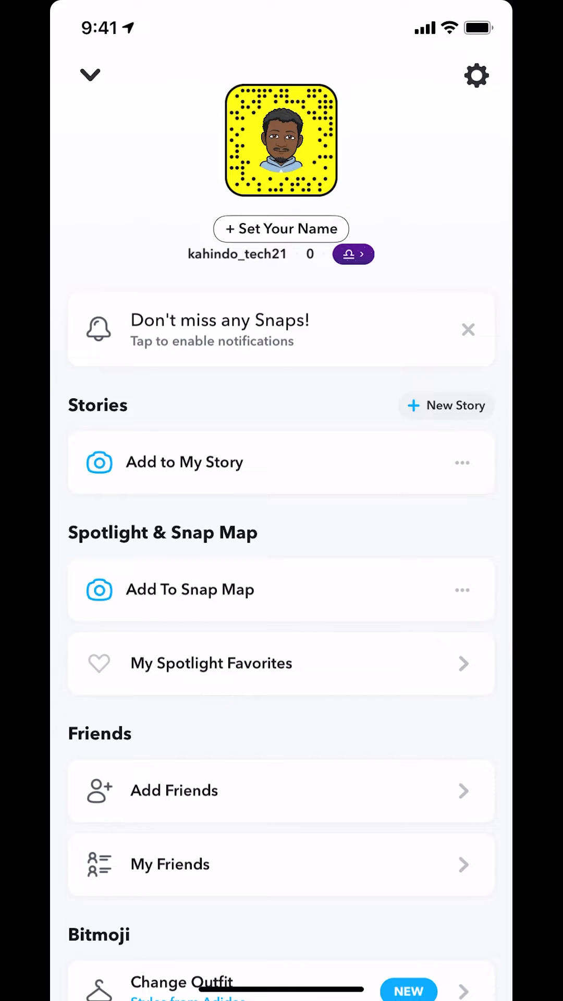
{"action": "left_click", "coordinate": [476, 74]}
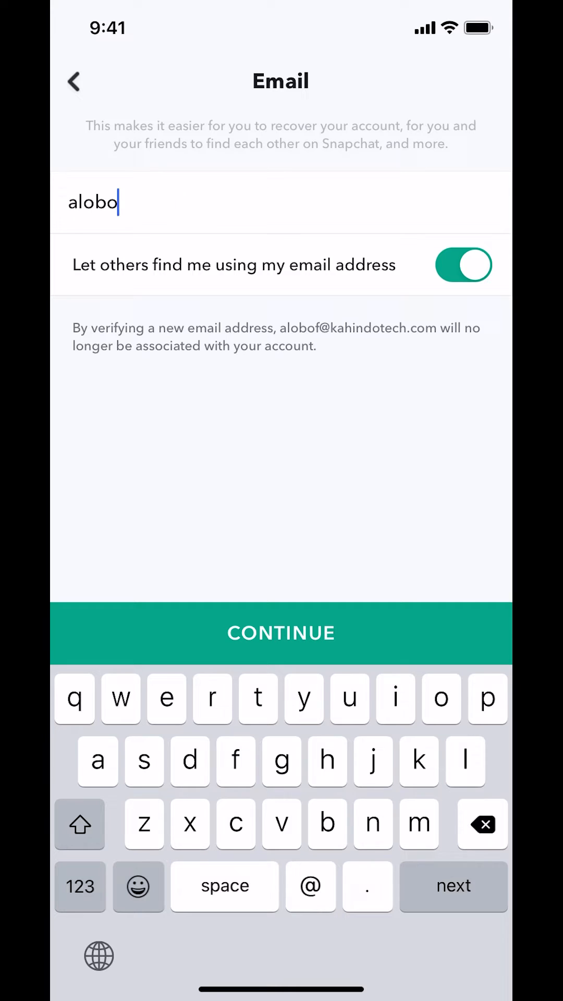
- Finish typing the replacement address in the Email field
{"action": "key", "text": "backspace"}
{"action": "type", "text": "@pi515.or"}
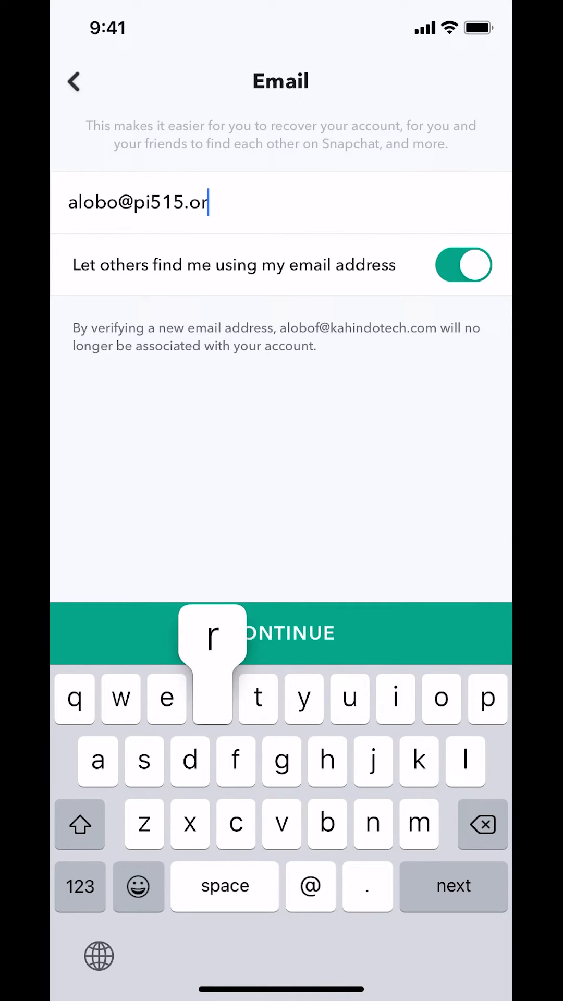
{"action": "type", "text": "g"}
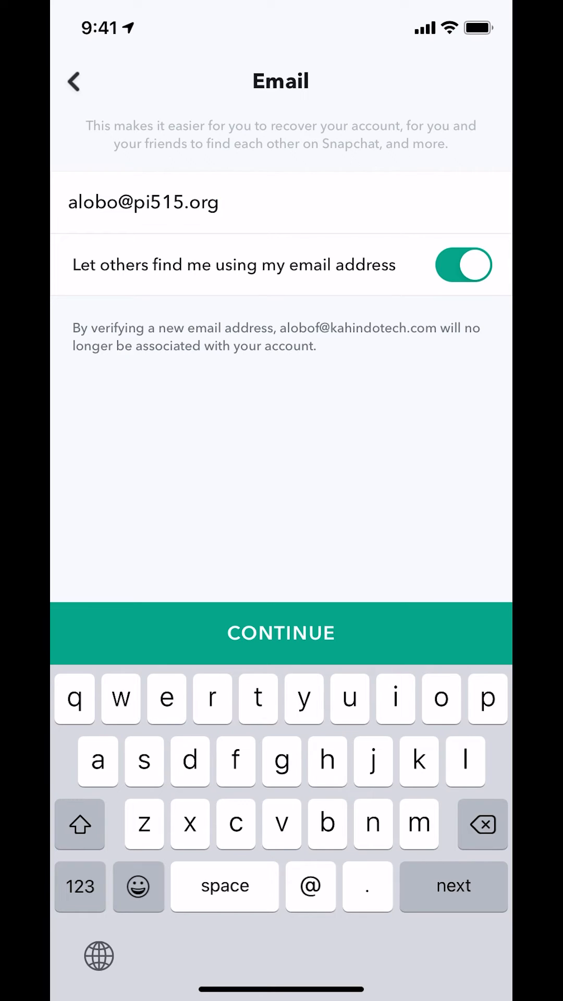
- Submit the new email, resend the verification email, and acknowledge the Check your email popup
{"action": "left_click", "coordinate": [281, 633]}
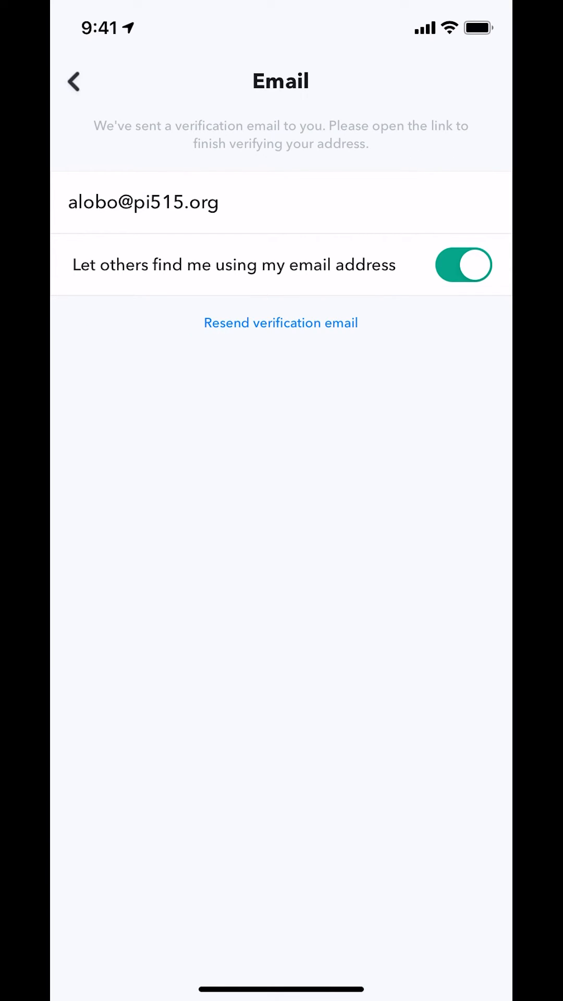
{"action": "left_click", "coordinate": [281, 322]}
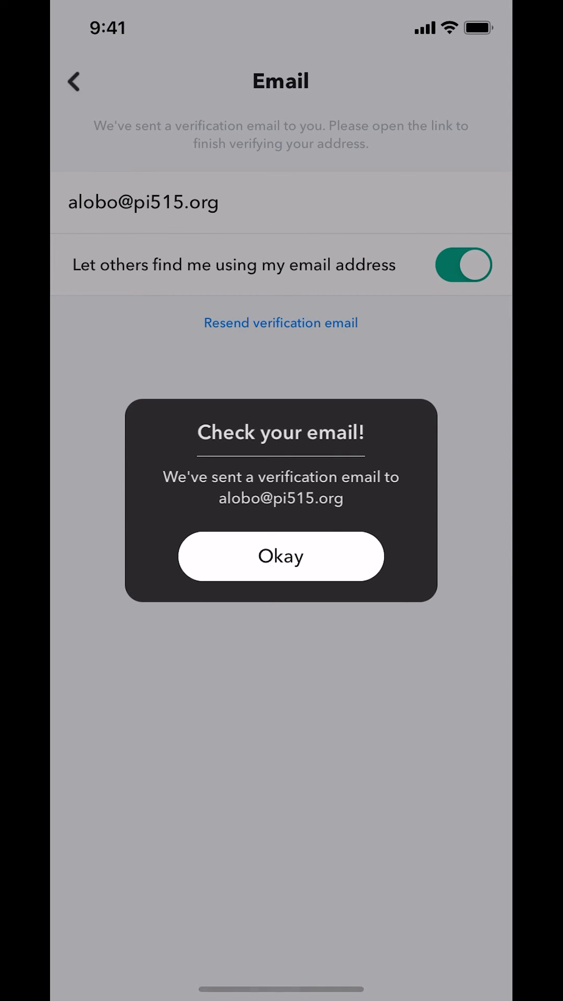
{"action": "left_click", "coordinate": [281, 556]}
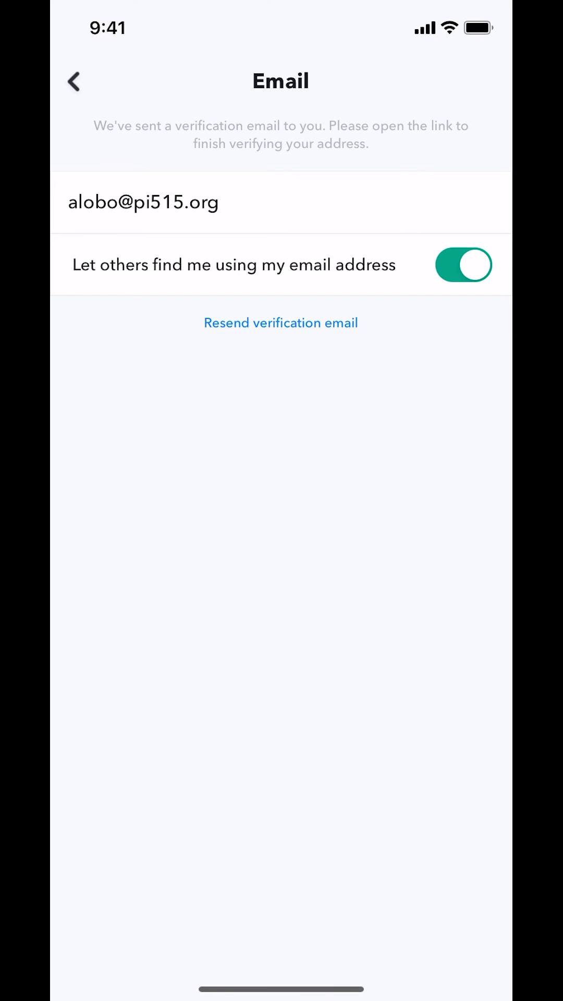